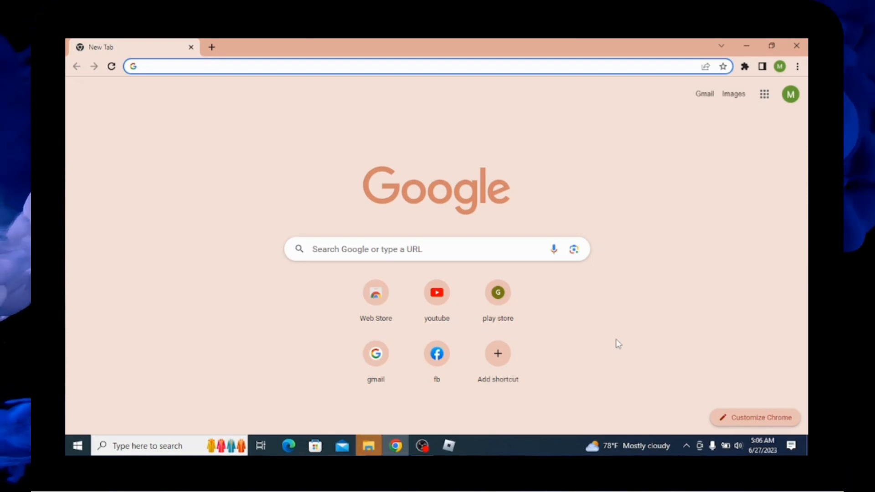
mouse_move(555, 289)
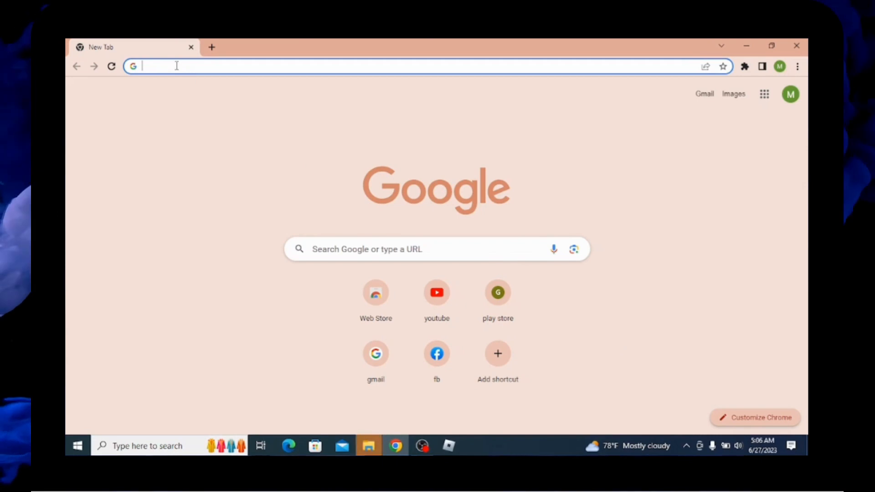
Search for wetransfer.com from the Chrome address bar.
text(wetransfer.com)
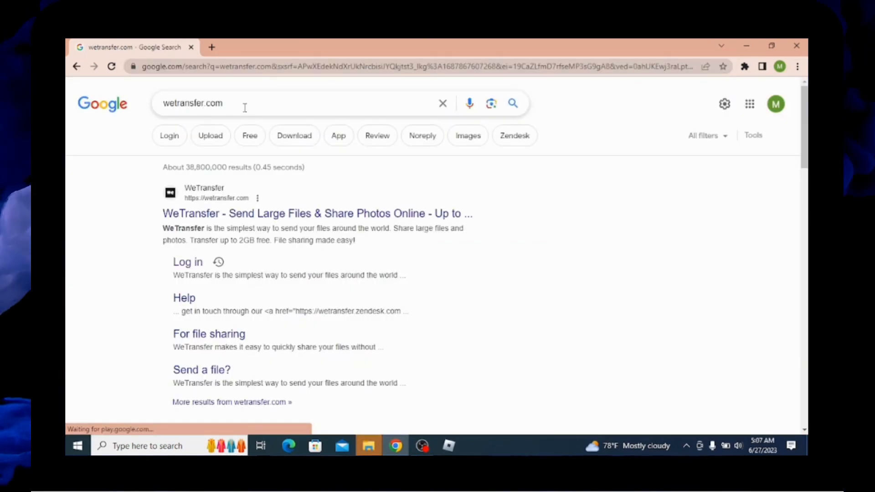
mouse_move(265, 193)
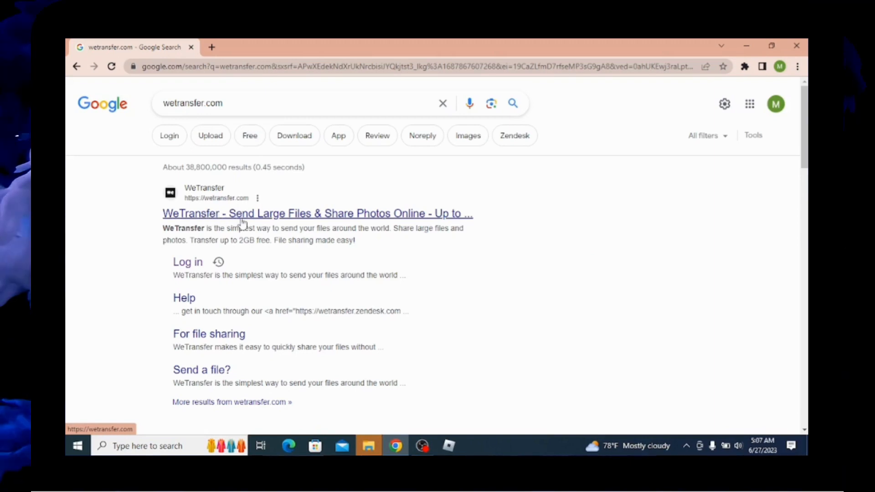
mouse_move(251, 217)
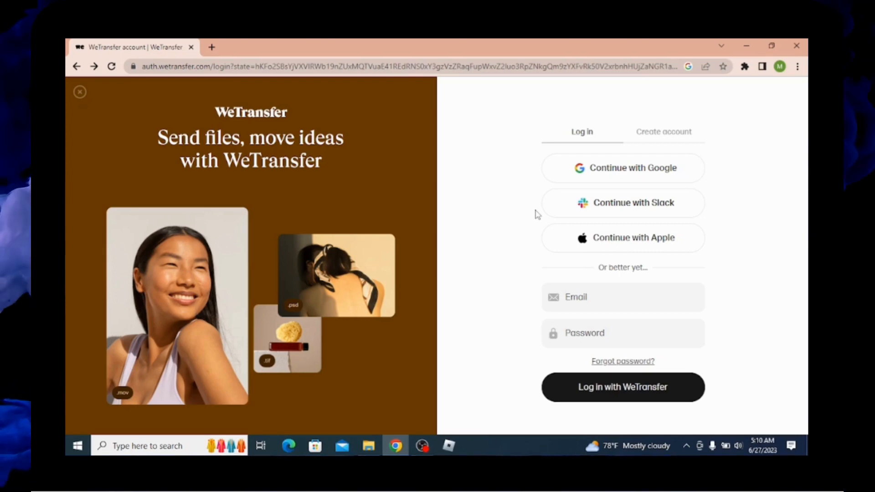
mouse_move(644, 144)
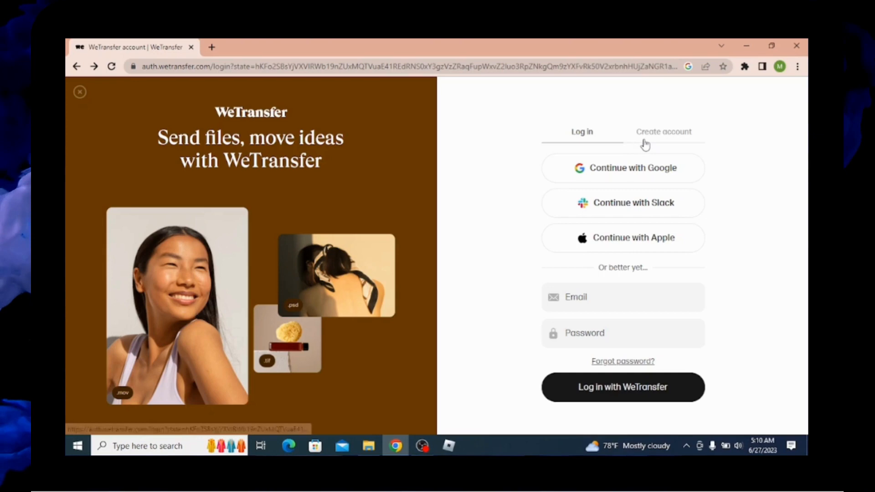
Switch the WeTransfer login page to the 'Create account' sign-up form.
click(664, 131)
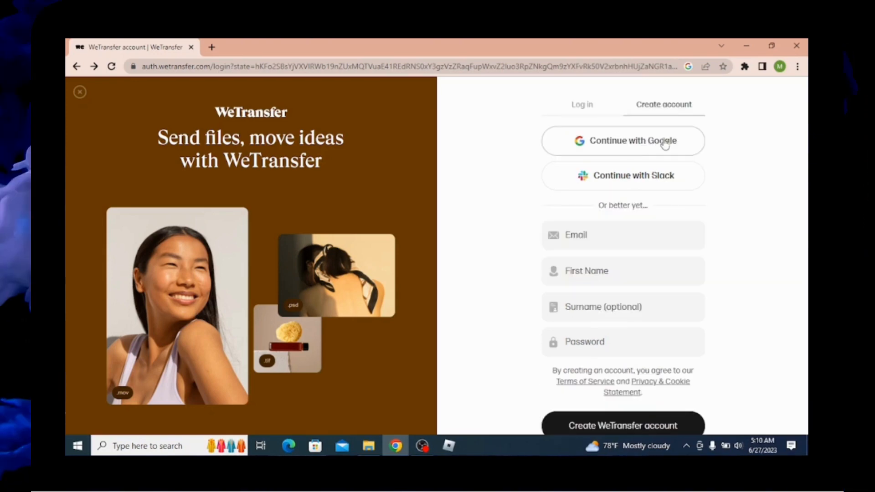
mouse_move(649, 164)
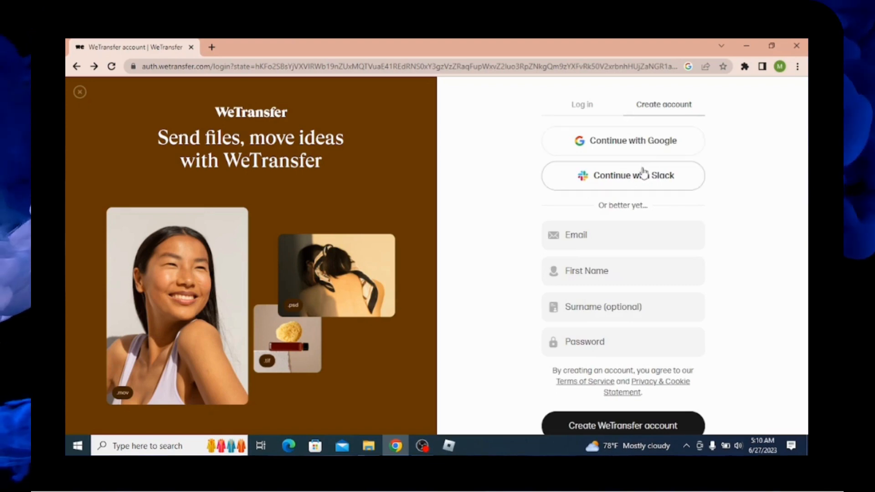
mouse_move(647, 223)
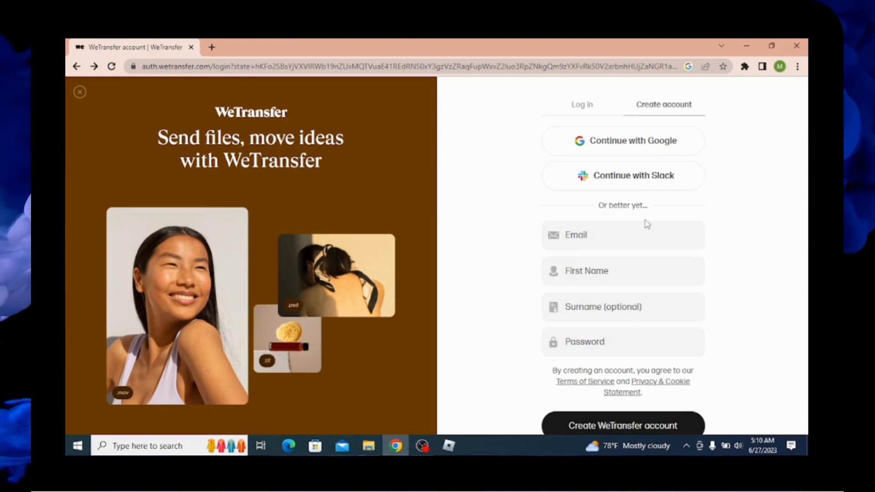
mouse_move(623, 307)
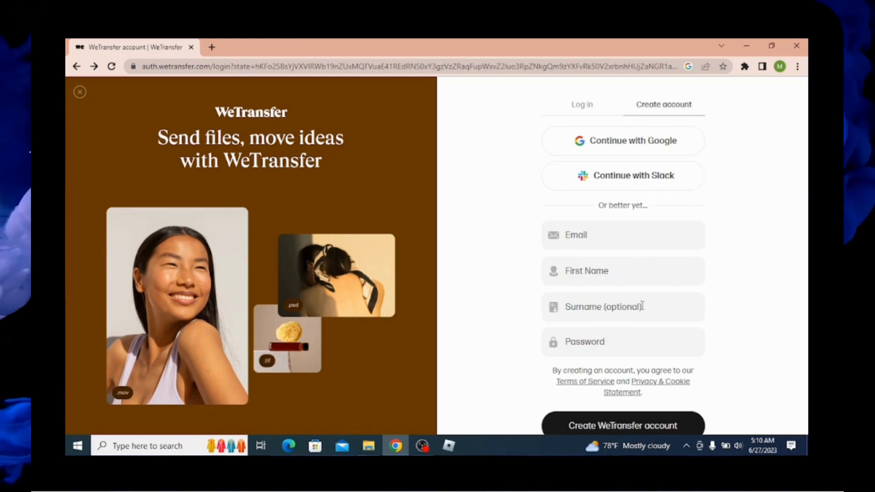
mouse_move(674, 327)
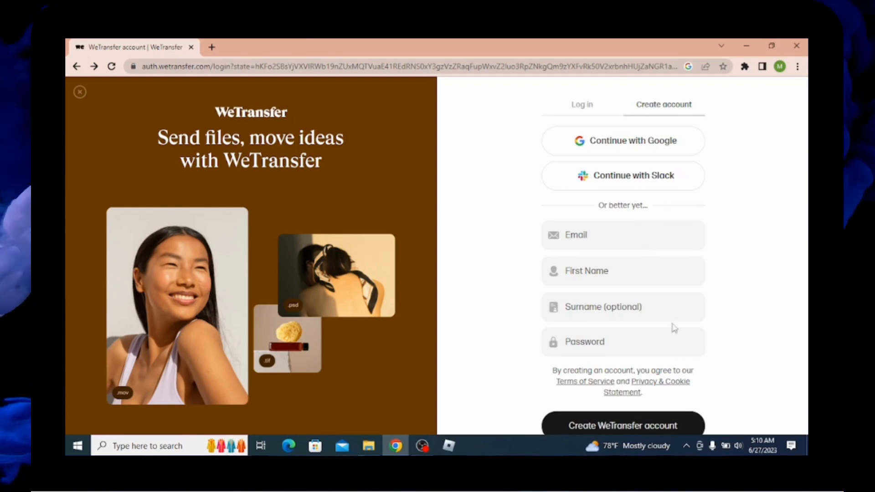
mouse_move(664, 396)
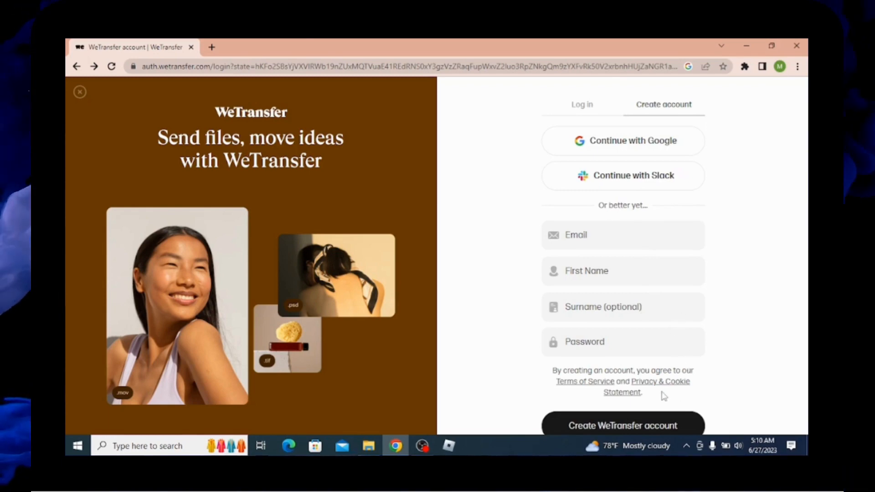
mouse_move(617, 144)
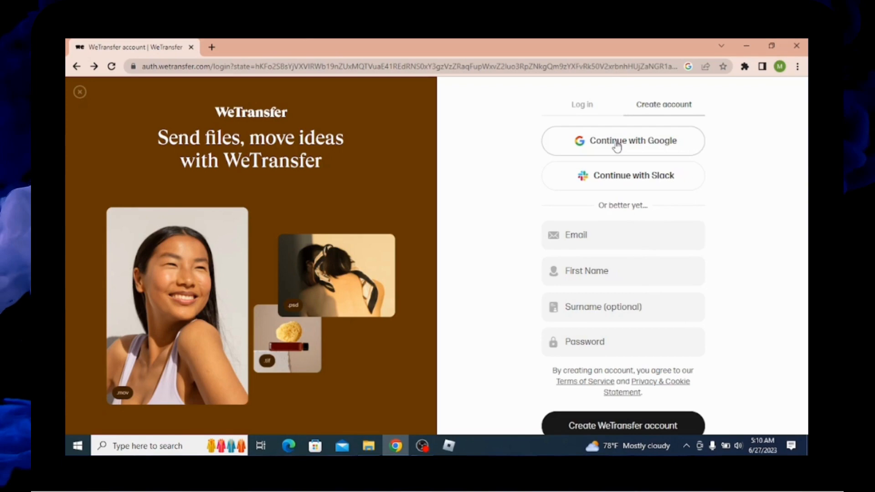
Register with 'Continue with Google', choosing the listed Google account.
click(622, 140)
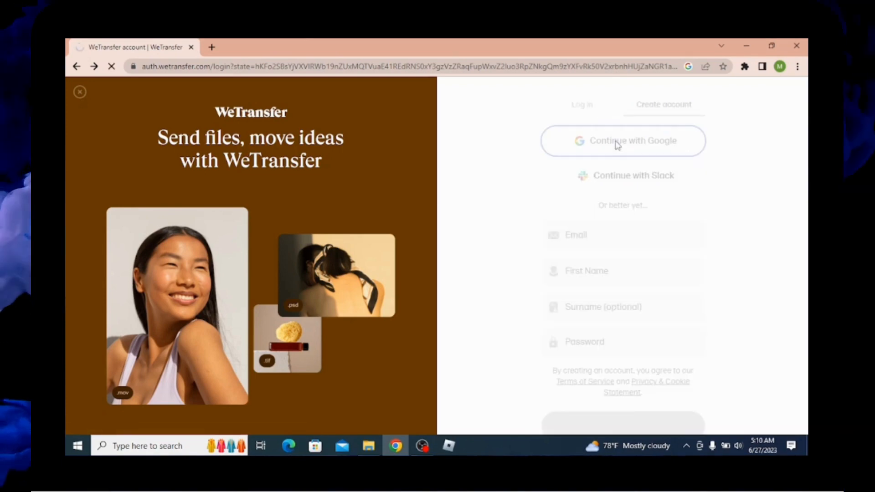
click(624, 141)
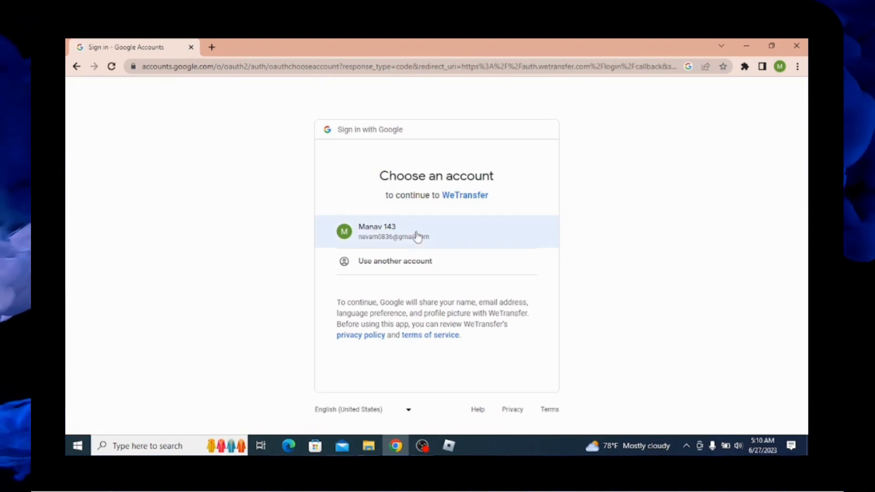
click(437, 232)
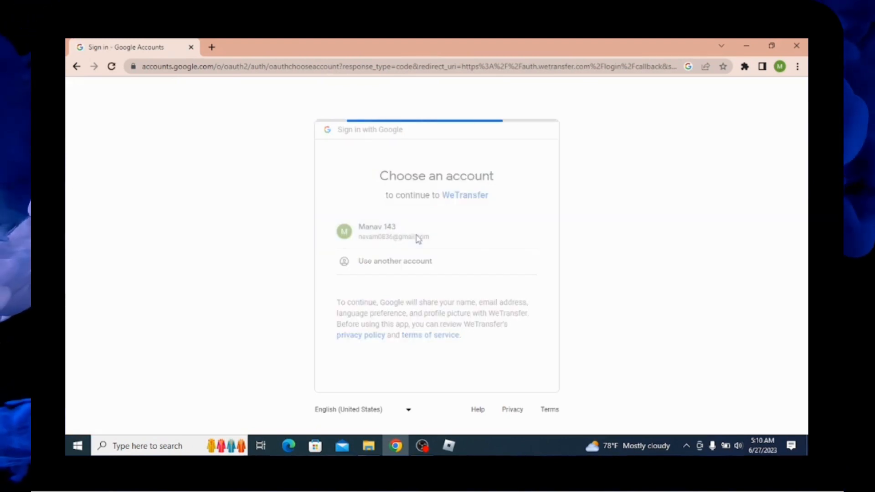
click(436, 231)
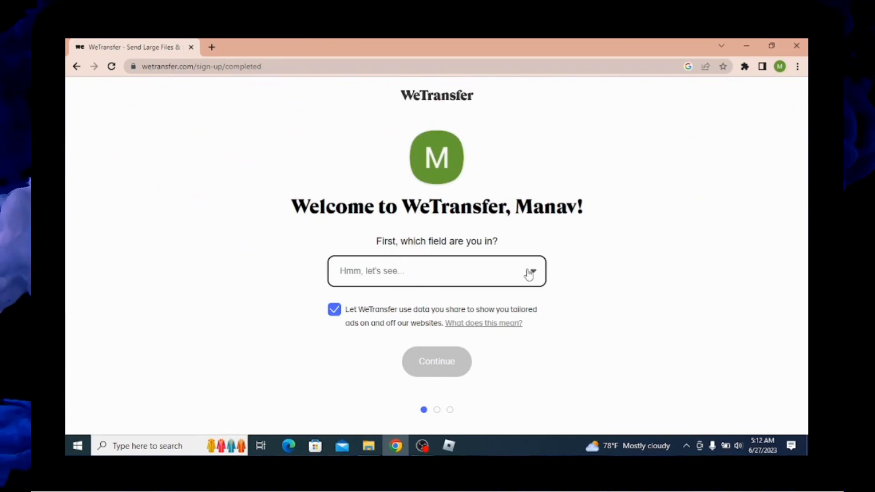
mouse_move(533, 276)
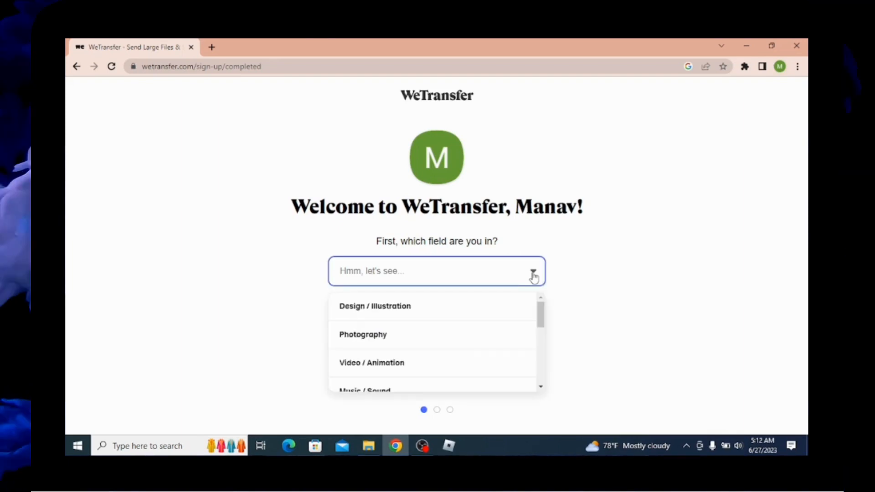
mouse_move(485, 328)
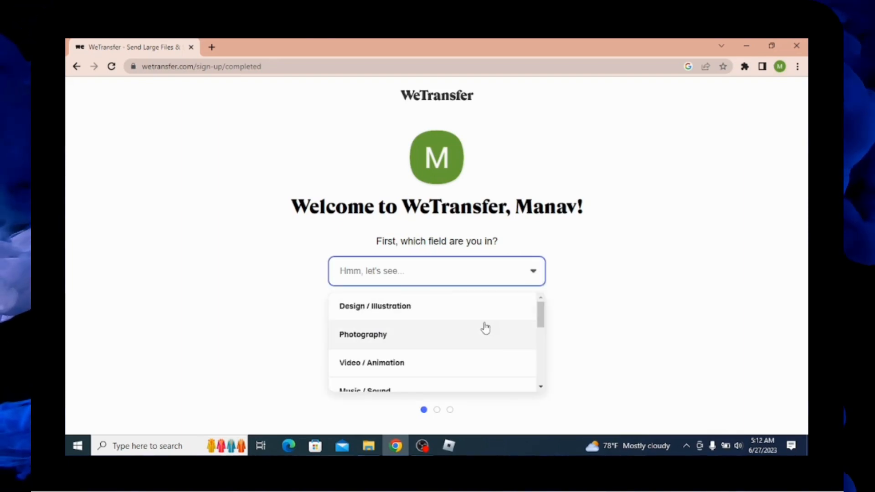
Choose 'Video / Animation' as the work field and continue onboarding.
scroll(down, 3)
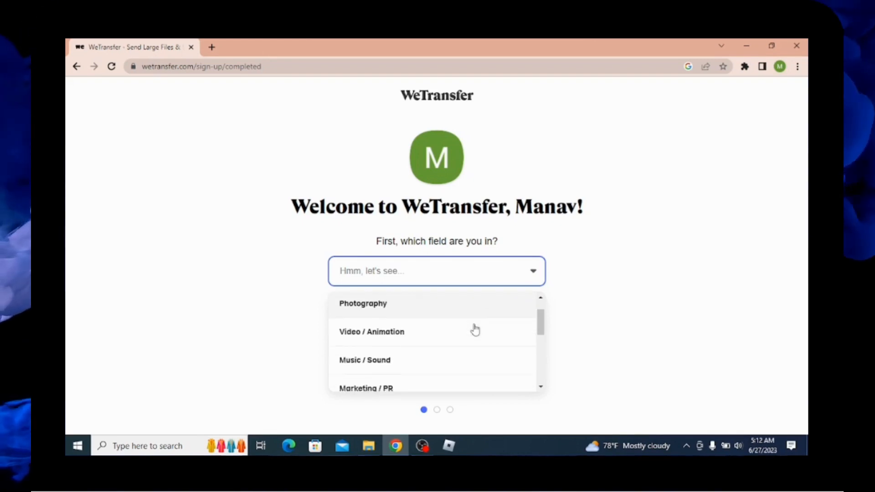
scroll(down, 3)
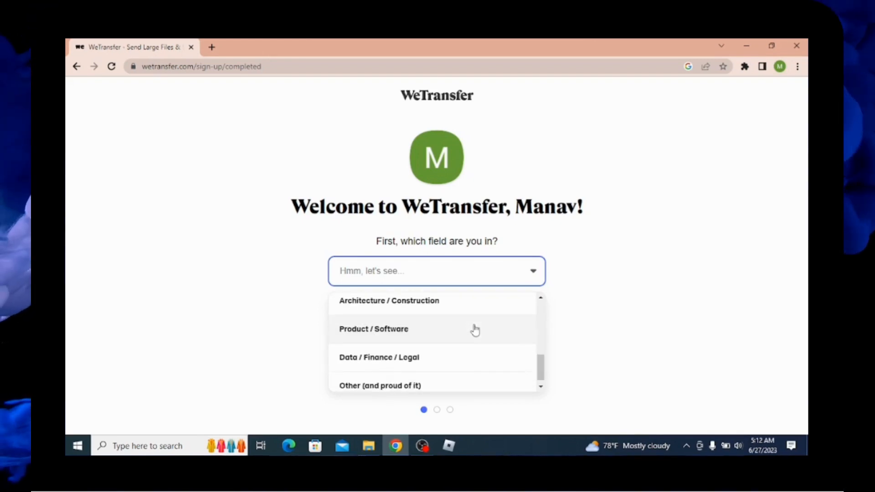
scroll(down, 3)
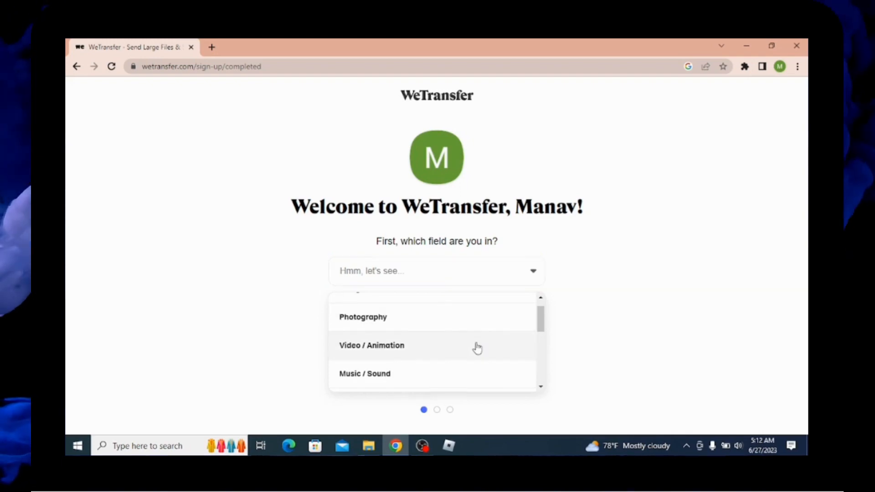
click(372, 345)
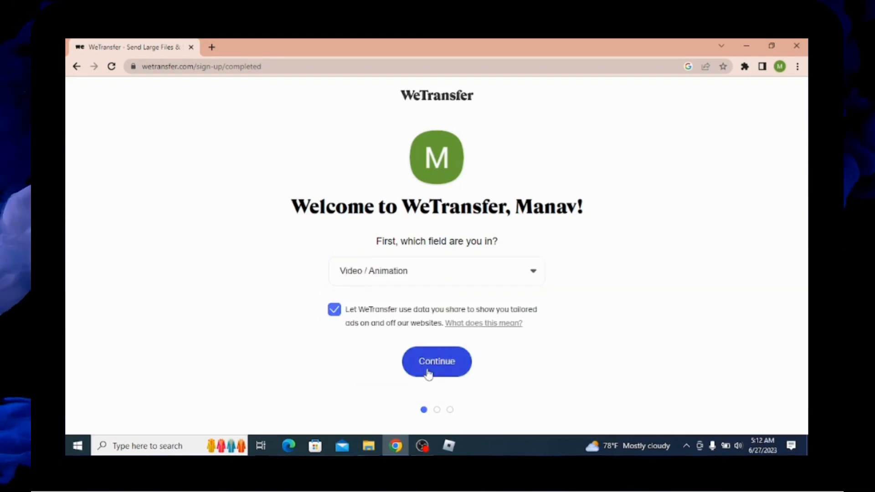
click(436, 361)
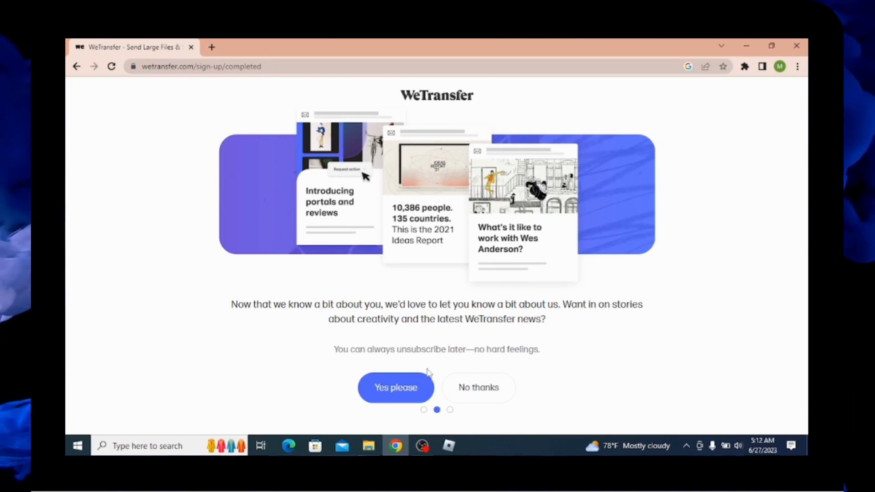
mouse_move(395, 388)
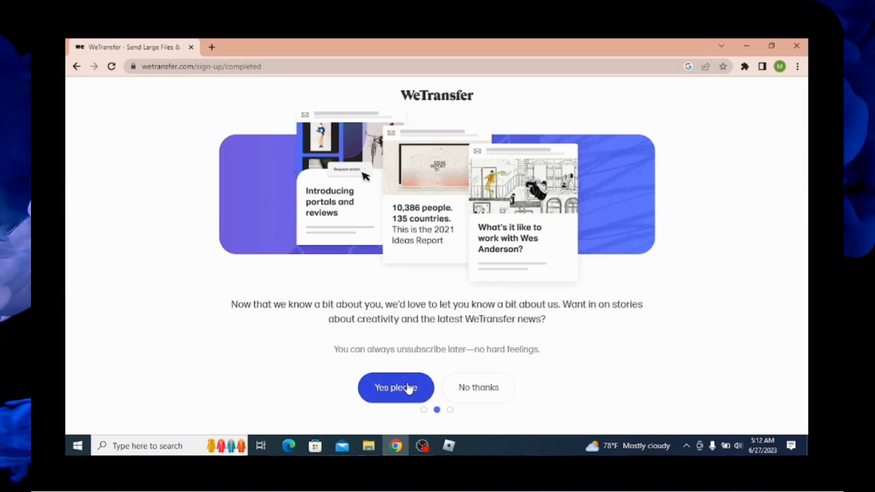
mouse_move(478, 388)
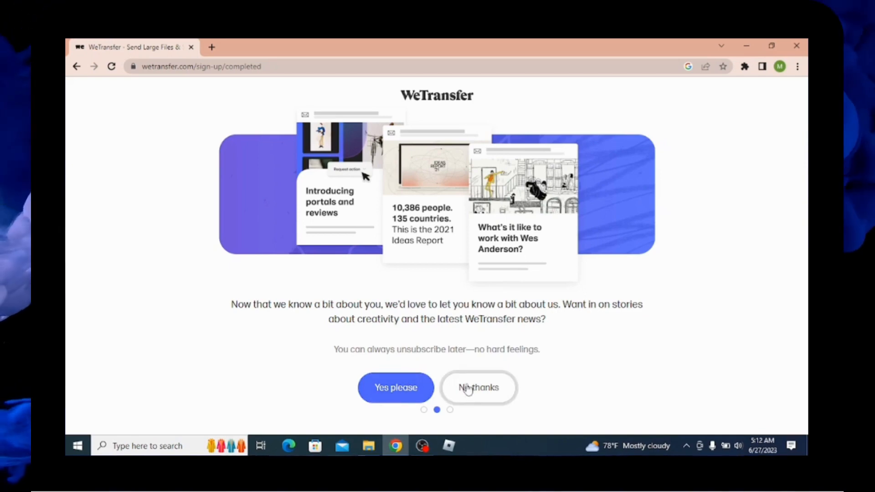
Choose 'No thanks' on the creativity stories and news email offer.
click(478, 387)
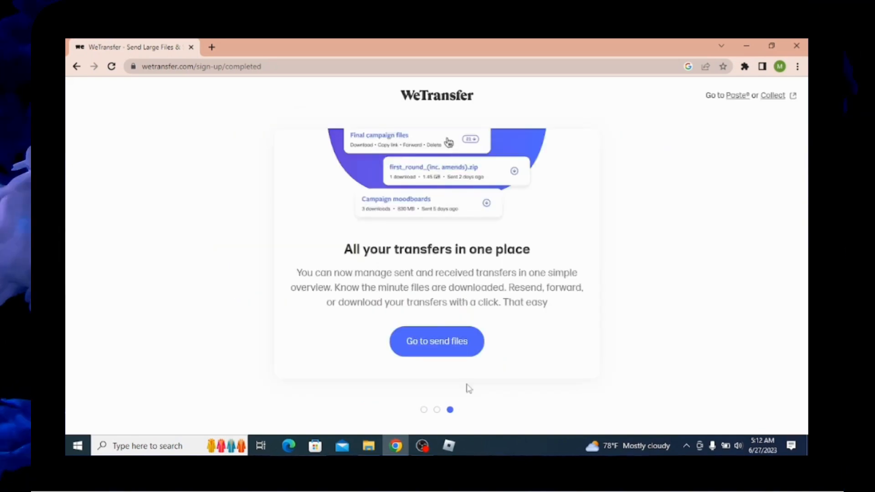
mouse_move(461, 373)
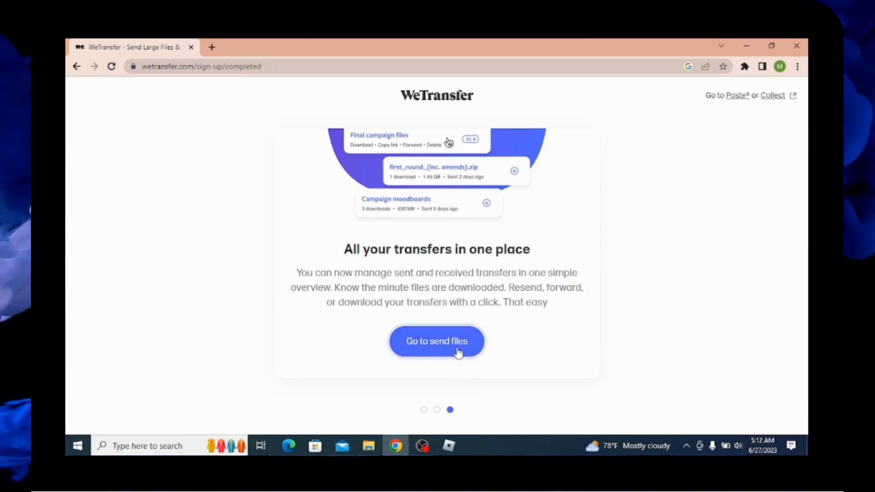
Select 'Go to send files' to reach the WeTransfer upload page.
click(437, 341)
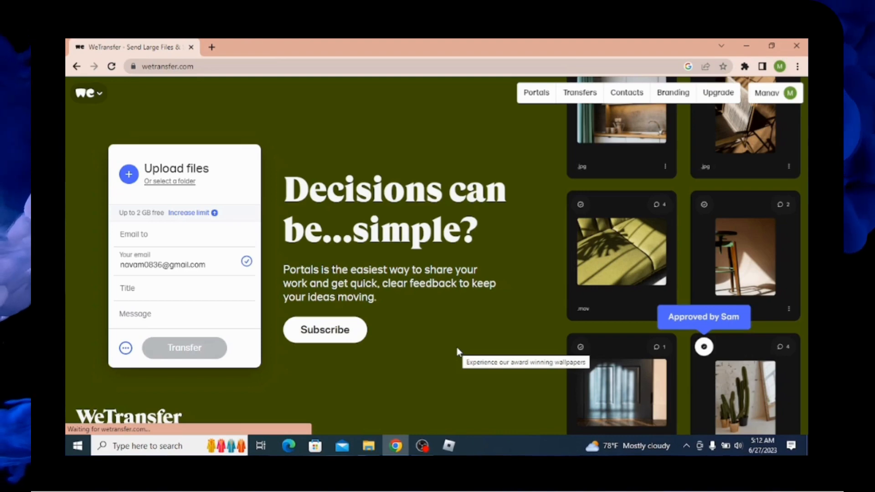
mouse_move(751, 165)
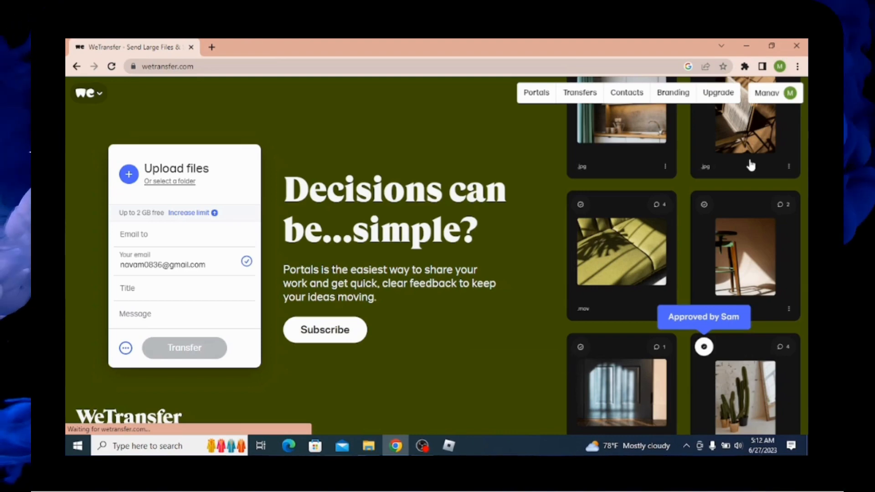
mouse_move(783, 94)
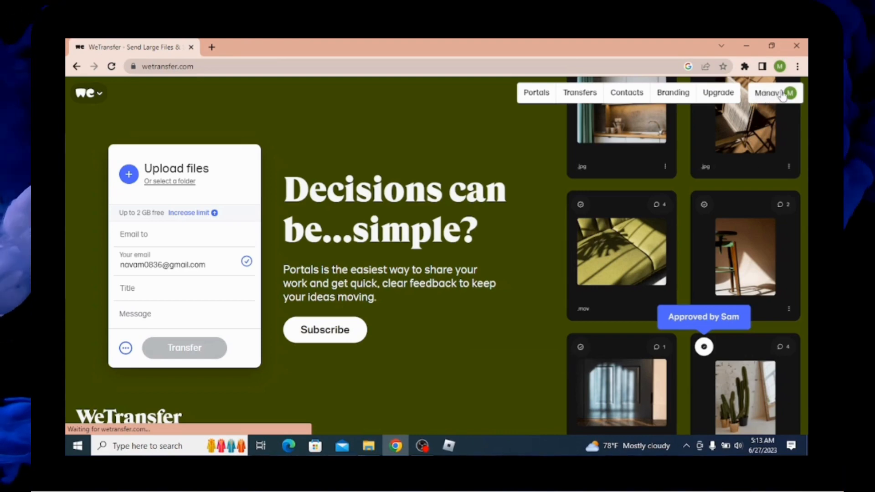